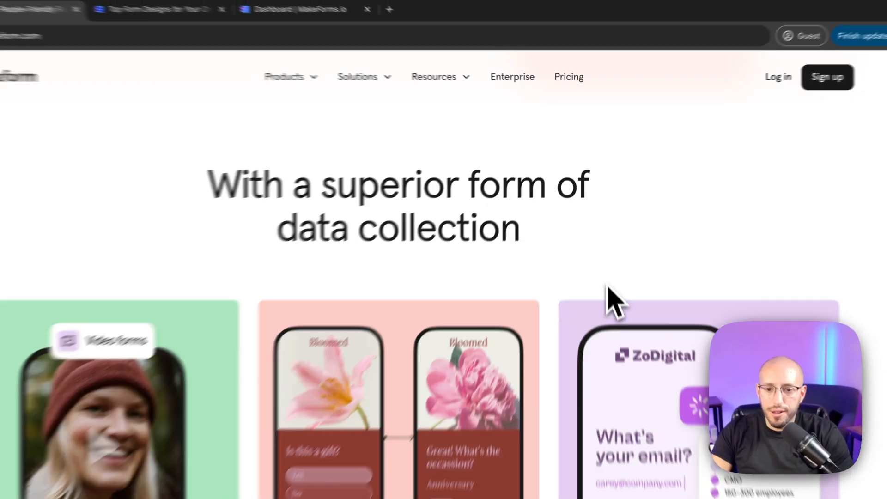
# Step: Play the trivia quiz preview: first name 'rrr', then answer the city buildings question
pyautogui.scroll(-3)
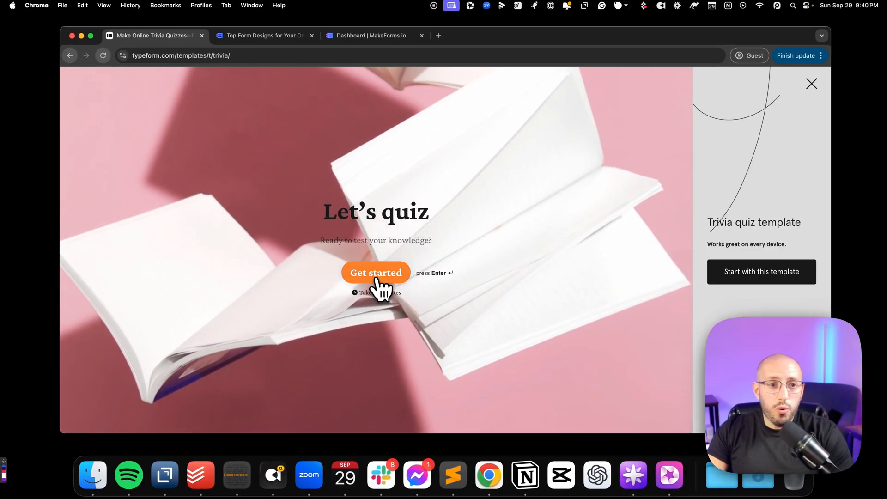
pyautogui.click(376, 271)
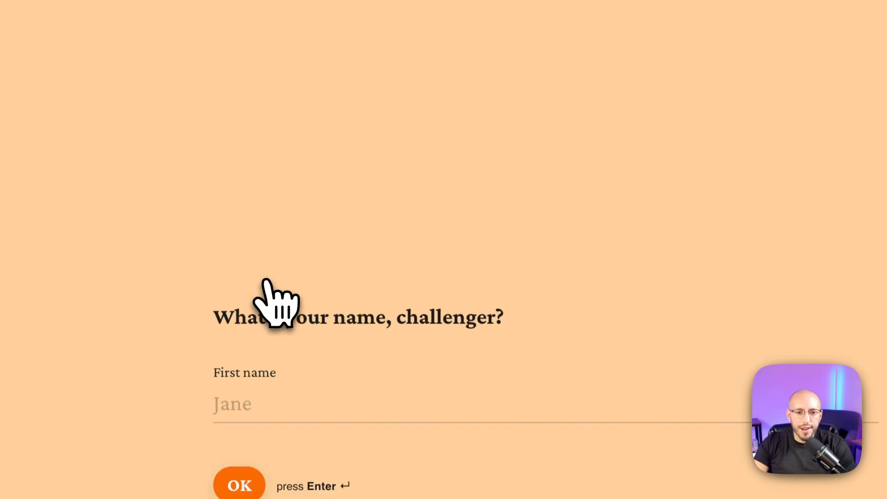
pyautogui.write('rrr')
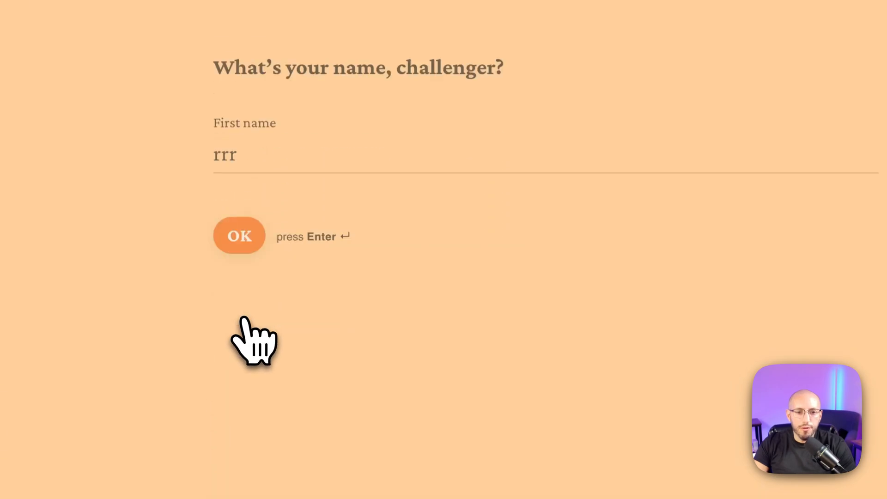
pyautogui.click(238, 235)
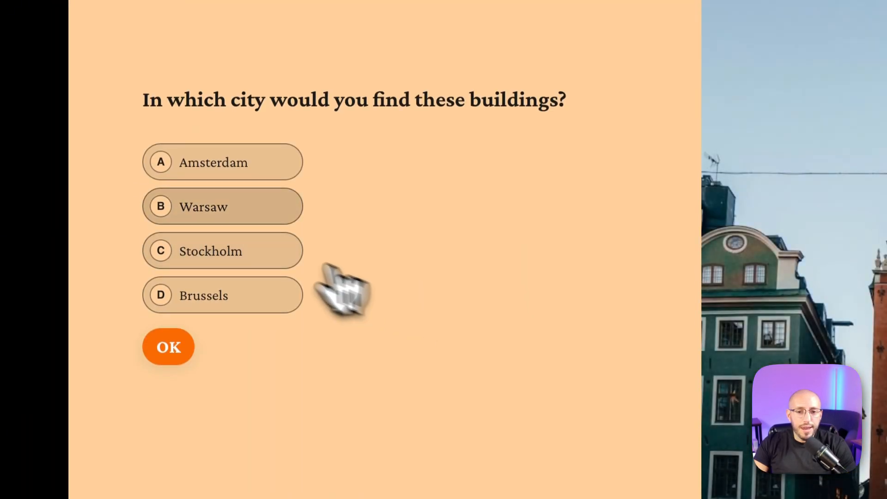
pyautogui.click(168, 346)
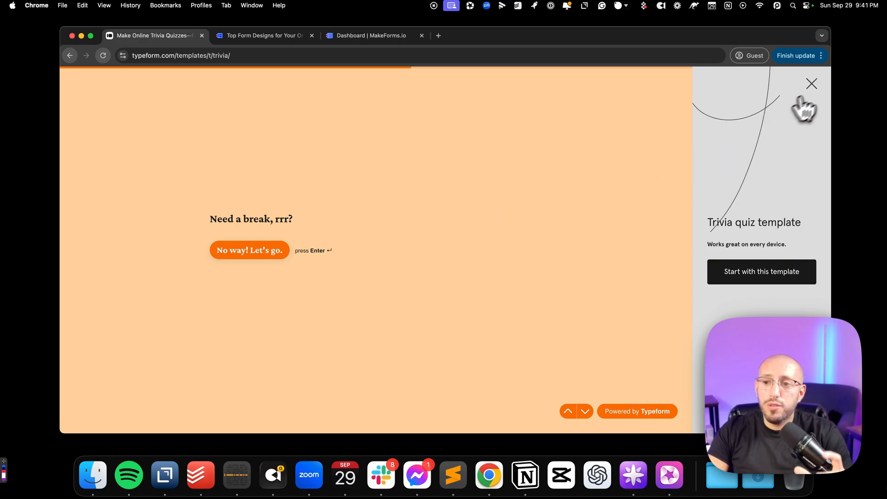
pyautogui.moveTo(823, 93)
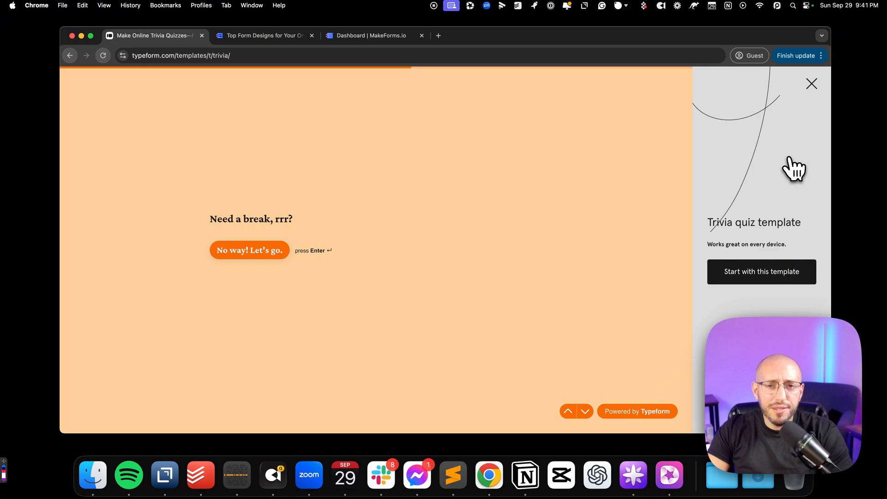
pyautogui.moveTo(803, 104)
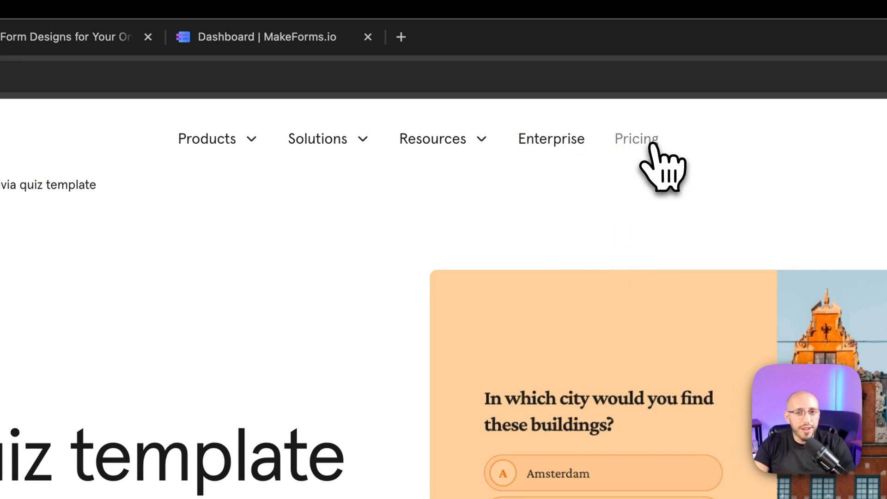
# Step: Review the Basic, Plus, Business and Enterprise plan cards and their feature lists on the Pricing page
pyautogui.click(636, 139)
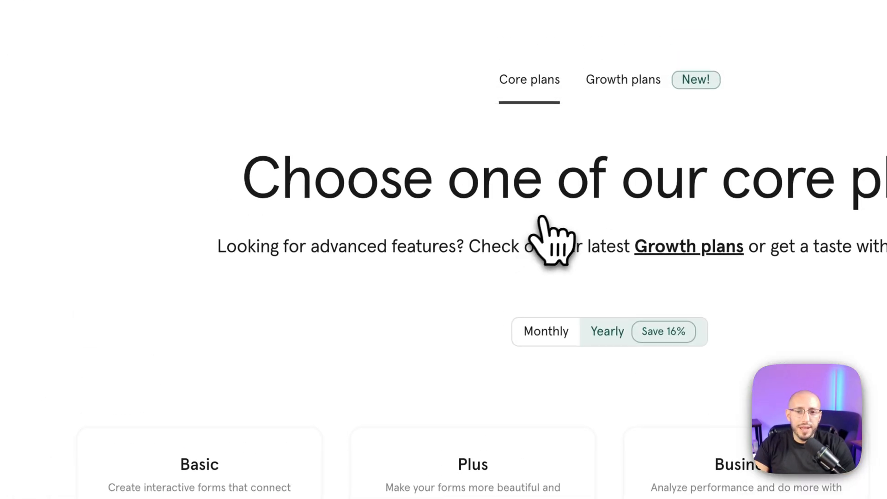
pyautogui.scroll(-3)
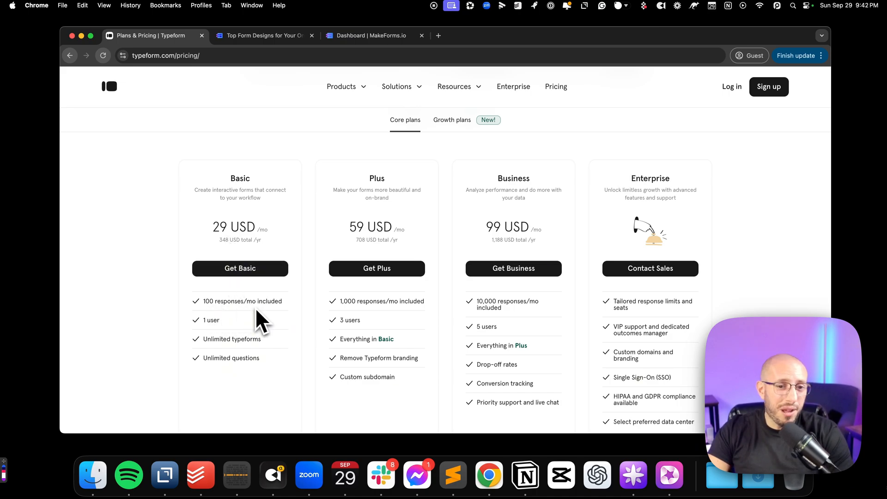
pyautogui.moveTo(237, 362)
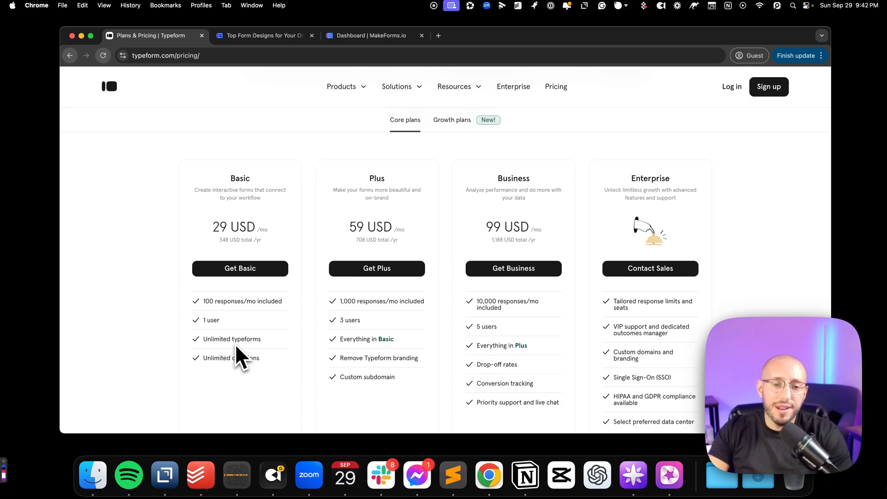
pyautogui.moveTo(215, 331)
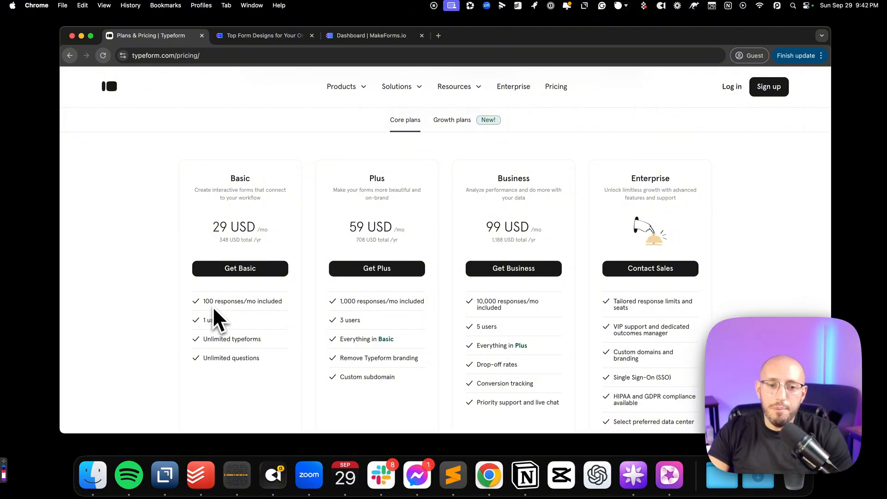
pyautogui.moveTo(379, 236)
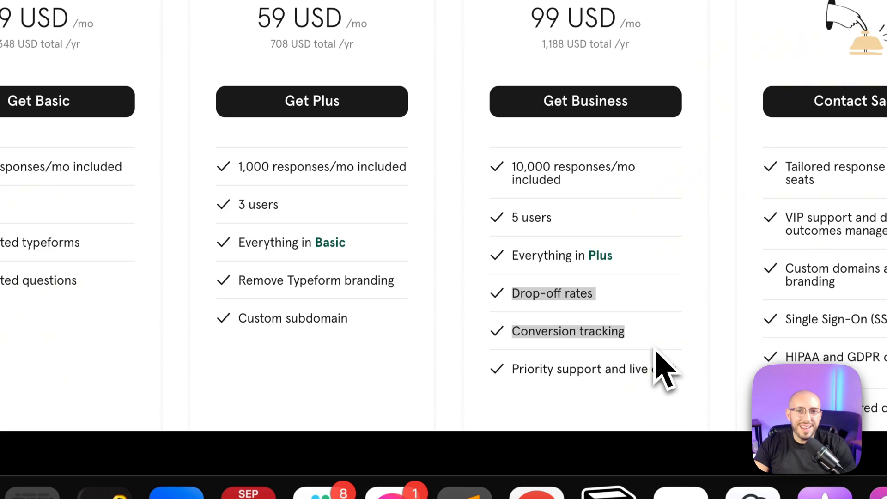
pyautogui.scroll(-3)
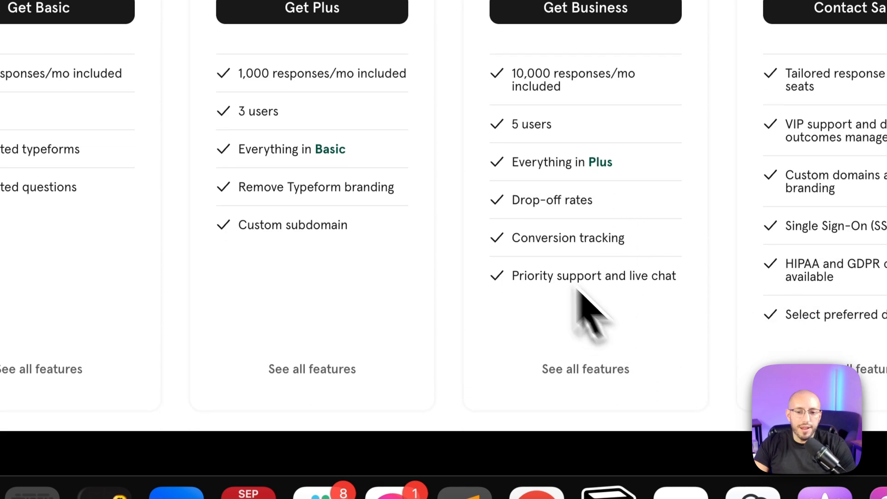
pyautogui.moveTo(583, 238)
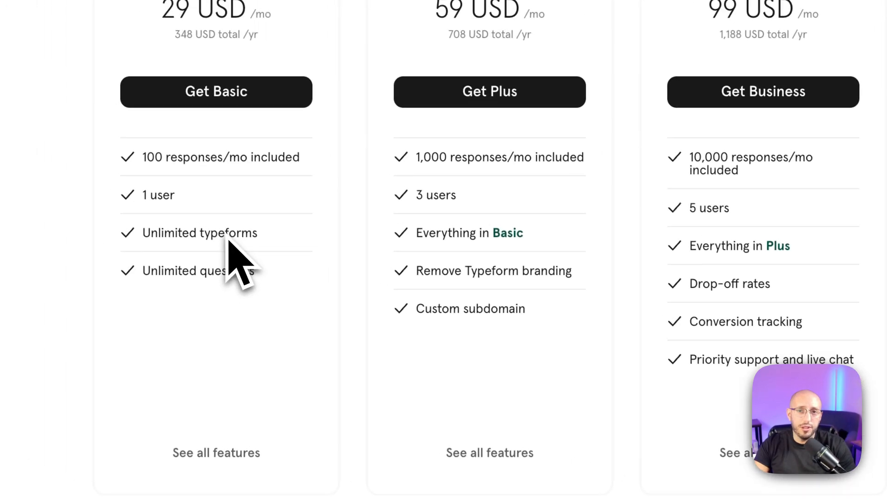
pyautogui.scroll(-3)
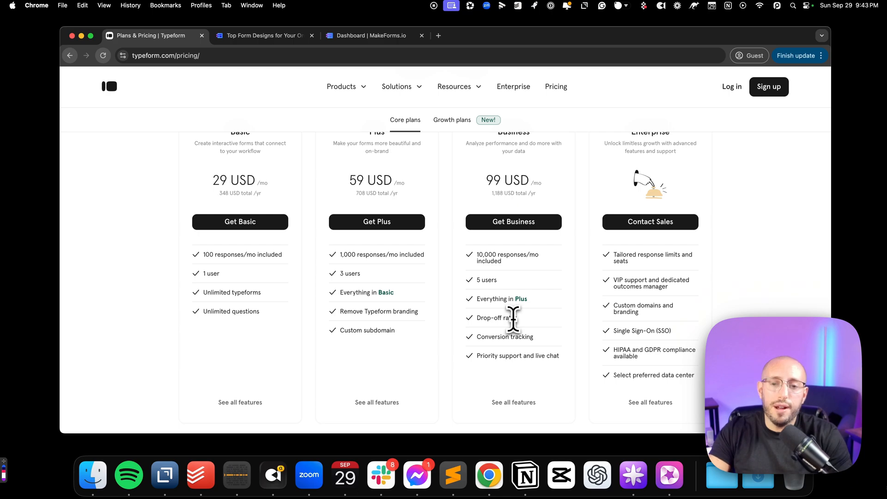
pyautogui.moveTo(461, 298)
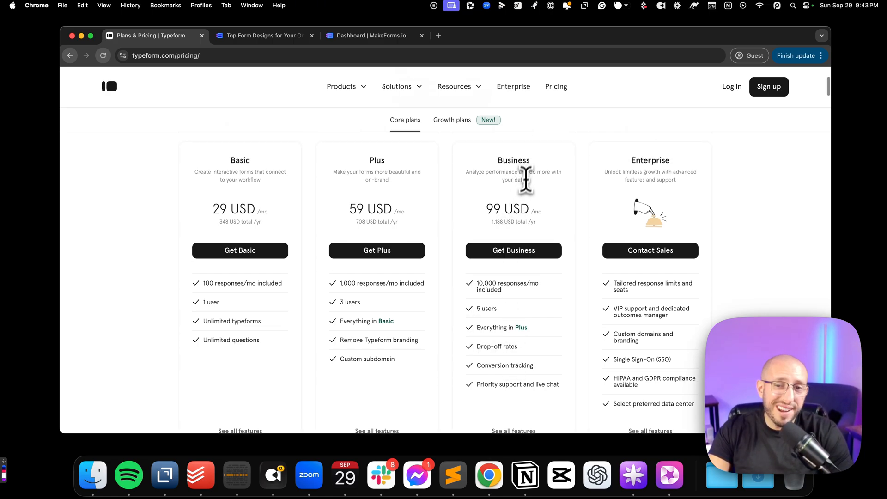
# Step: Return to the top of the pricing page showing core plans with monthly and yearly billing
pyautogui.scroll(-3)
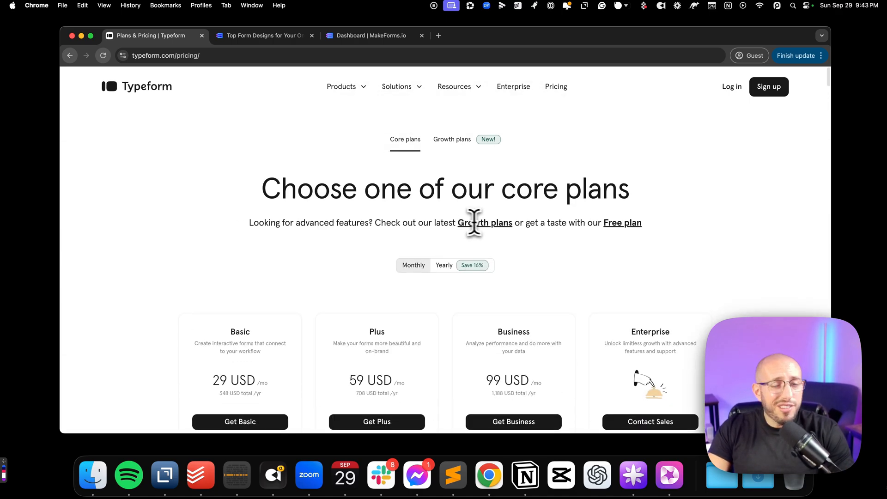
pyautogui.moveTo(532, 188)
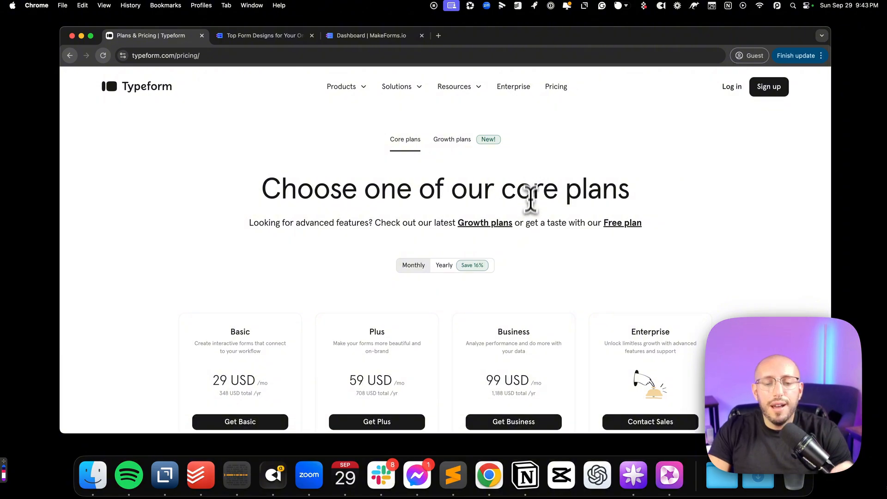
pyautogui.scroll(-3)
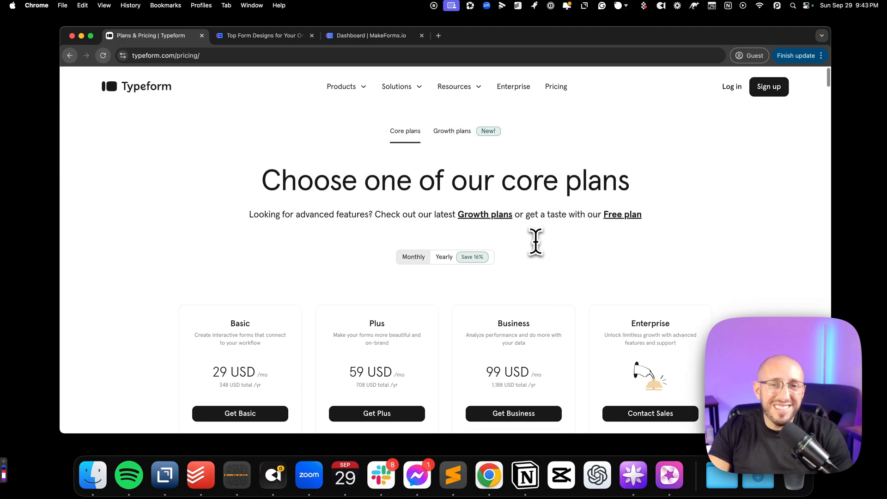
pyautogui.moveTo(425, 74)
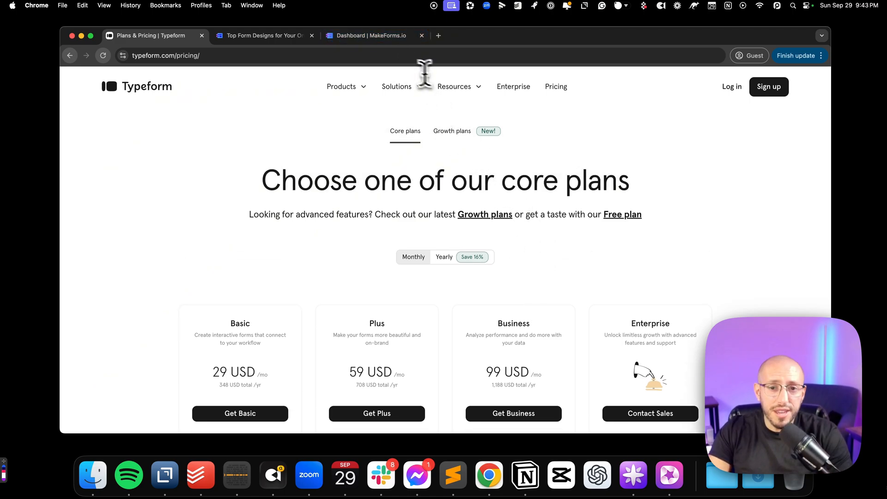
pyautogui.click(454, 86)
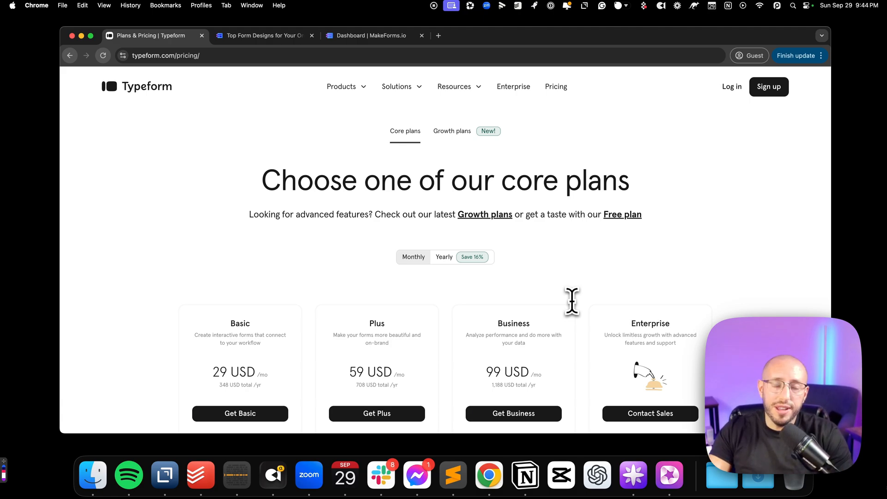
pyautogui.scroll(-3)
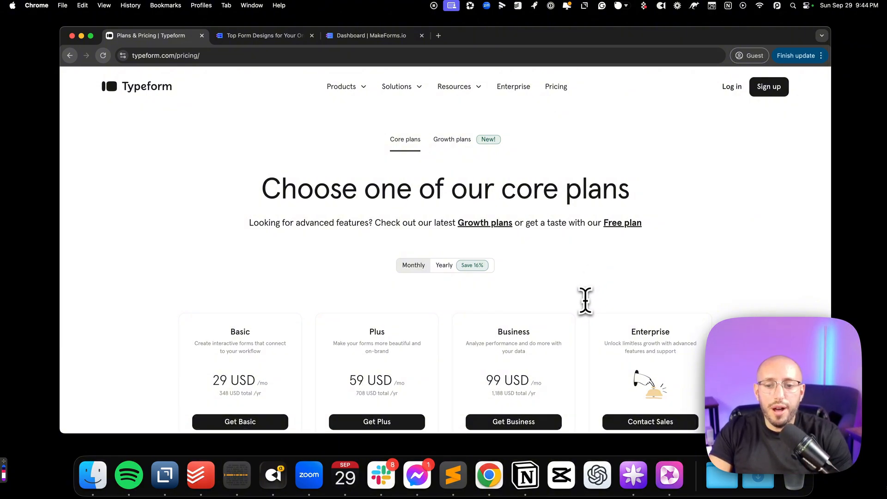
pyautogui.moveTo(589, 304)
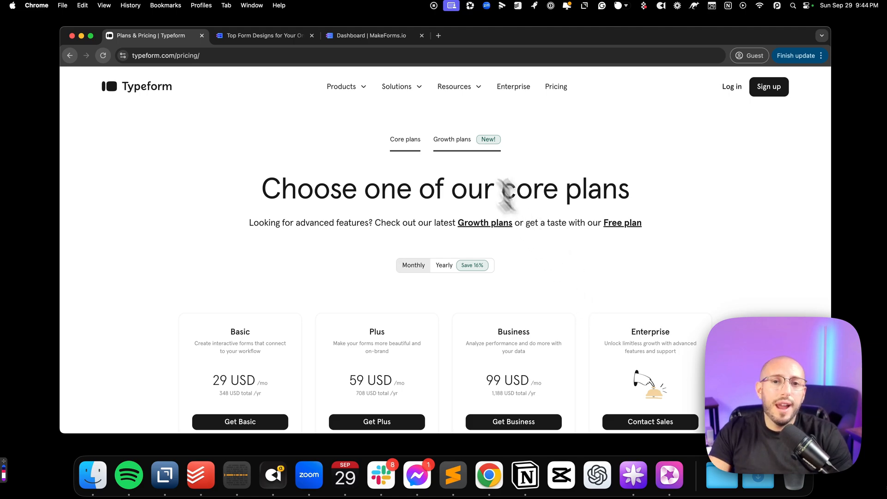
# Step: Switch to MakeForms, view its pricing plans and scroll to the Compare Our Plans table
pyautogui.click(264, 35)
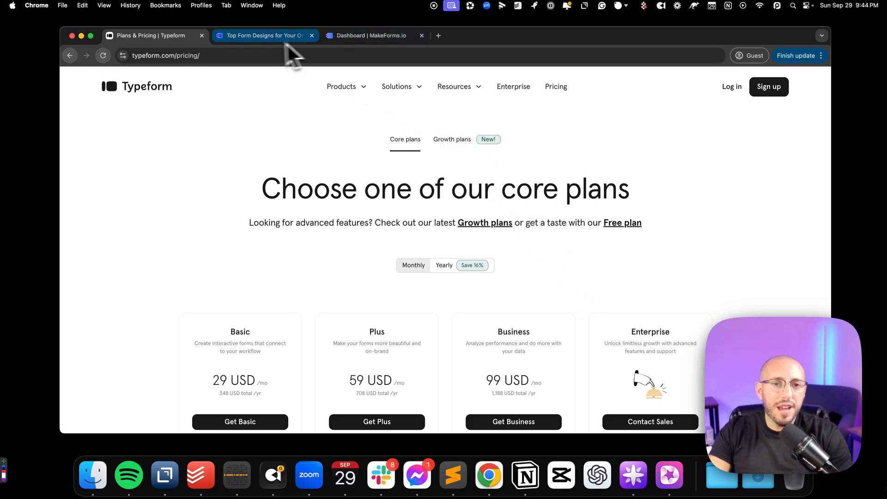
pyautogui.click(261, 35)
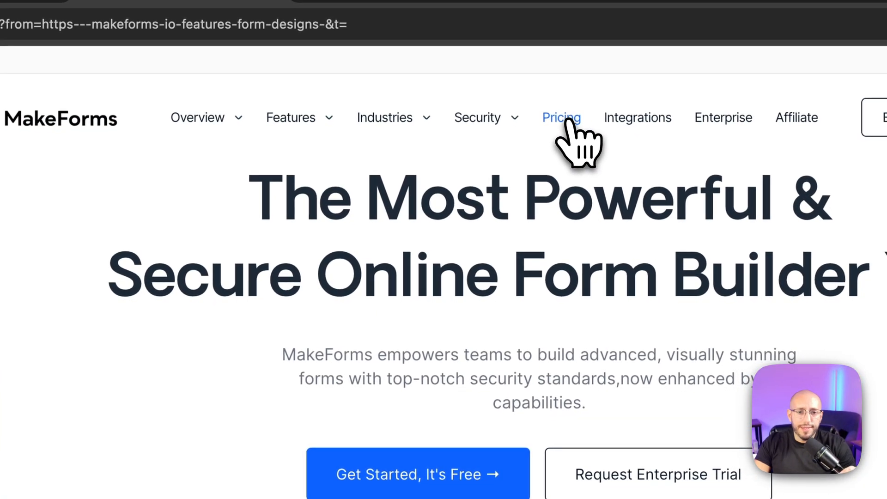
pyautogui.click(561, 117)
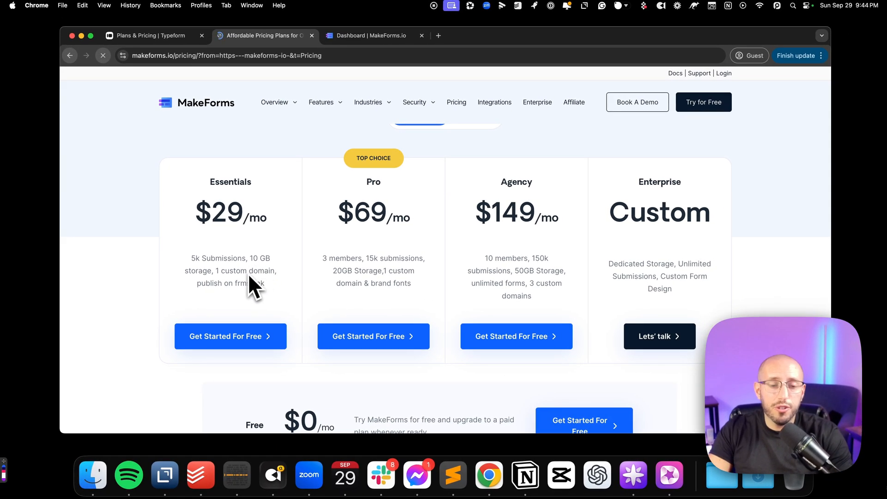
pyautogui.scroll(-3)
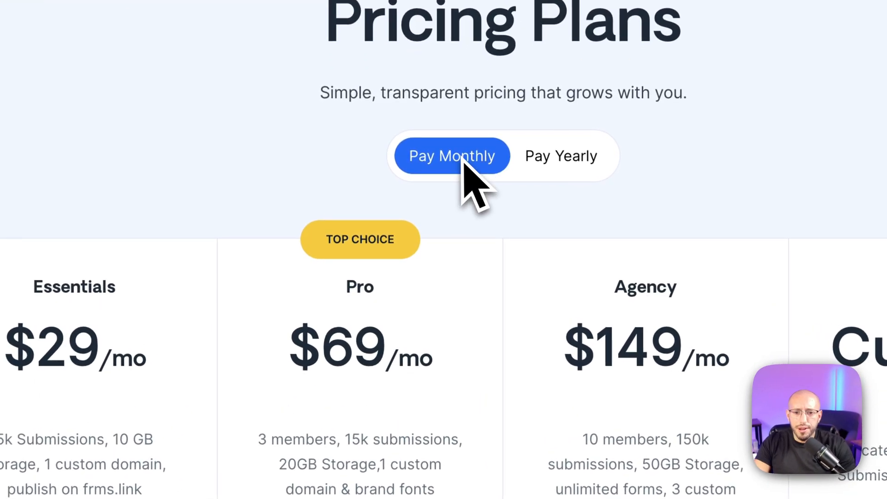
pyautogui.scroll(-3)
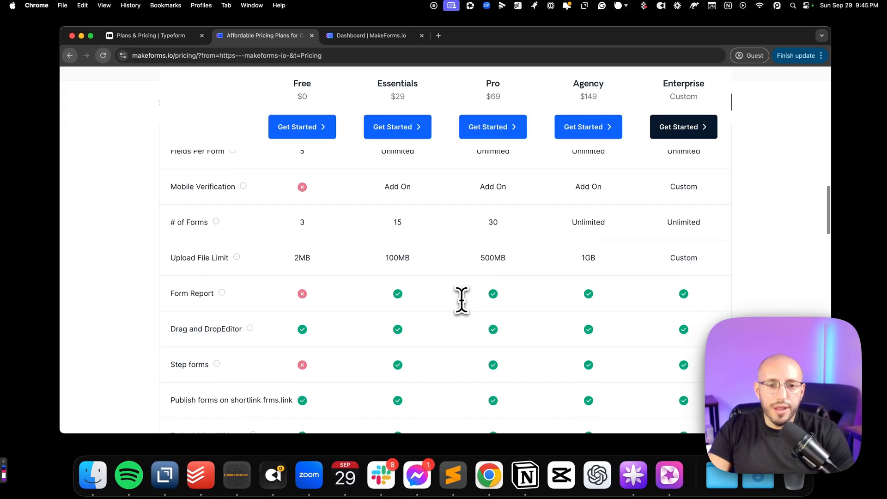
# Step: Leave the comparison table and view the MakeForms Integrations page
pyautogui.scroll(-3)
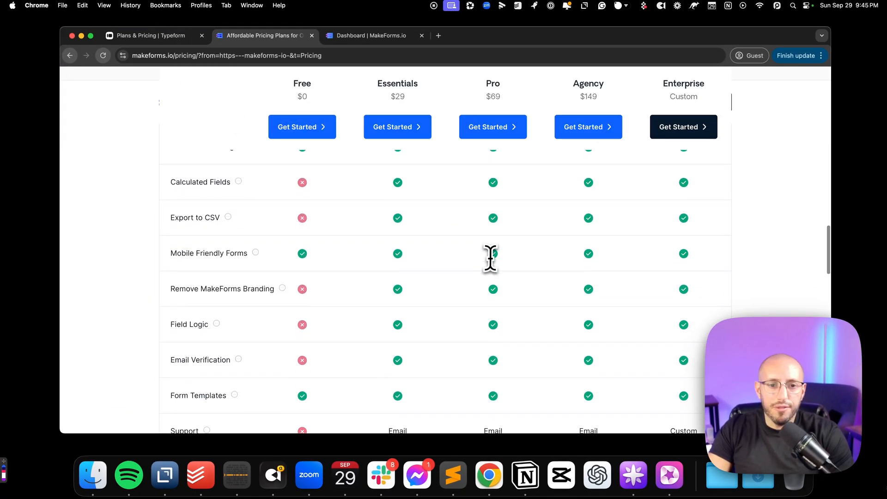
pyautogui.scroll(3)
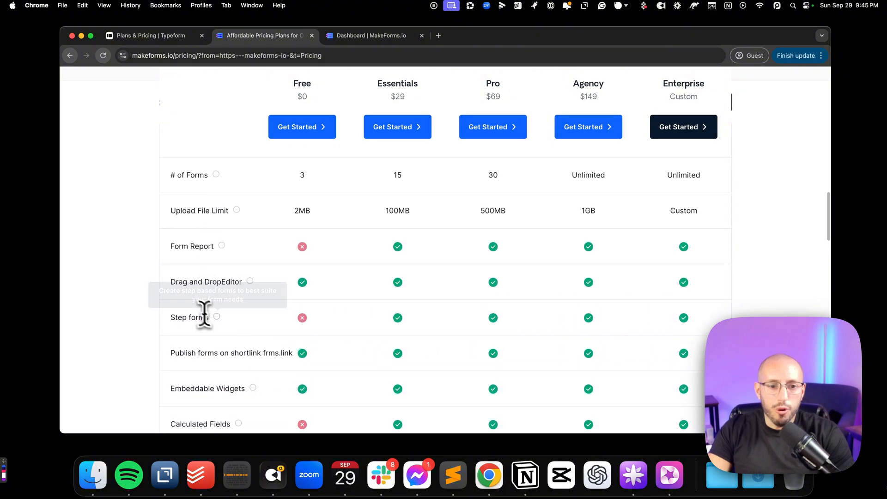
pyautogui.moveTo(213, 318)
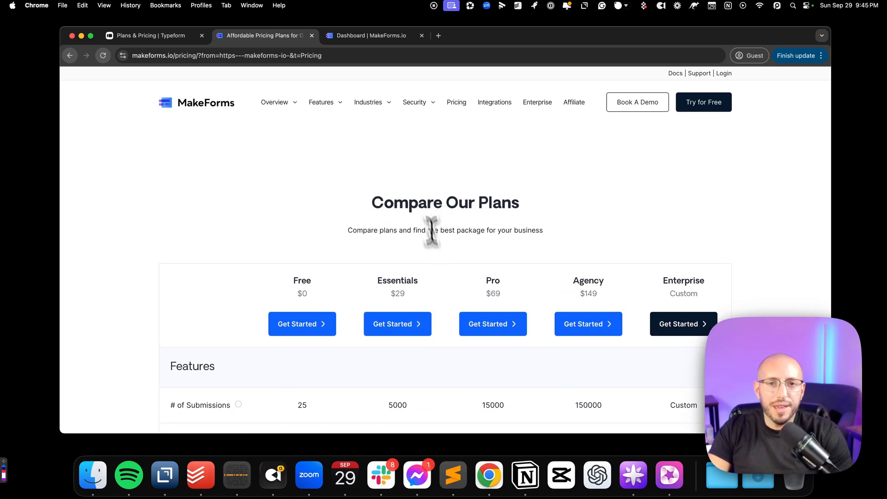
pyautogui.moveTo(424, 155)
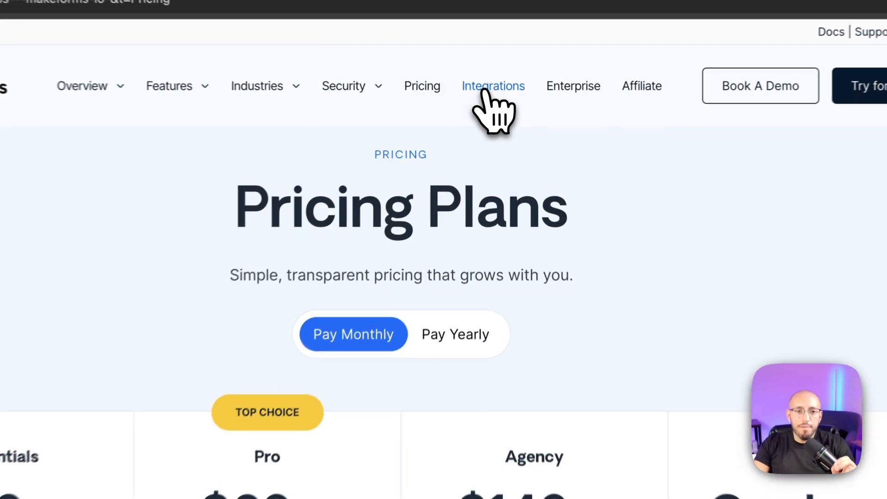
pyautogui.click(493, 86)
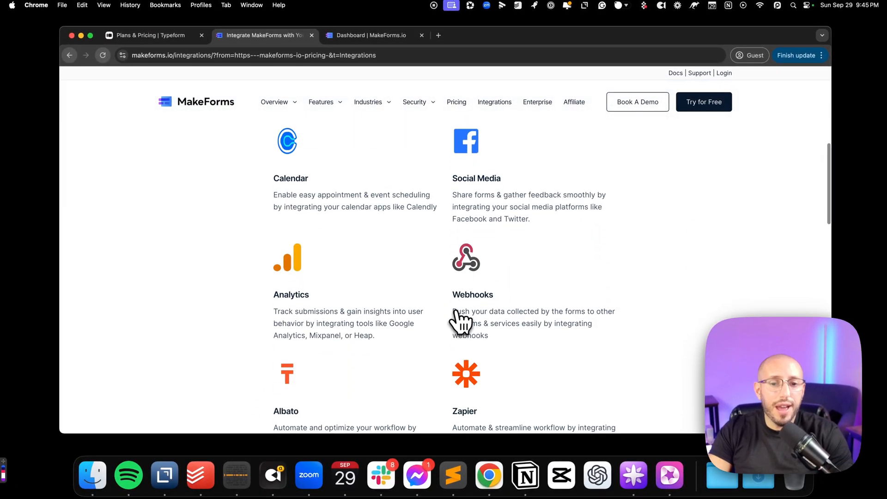
pyautogui.scroll(-3)
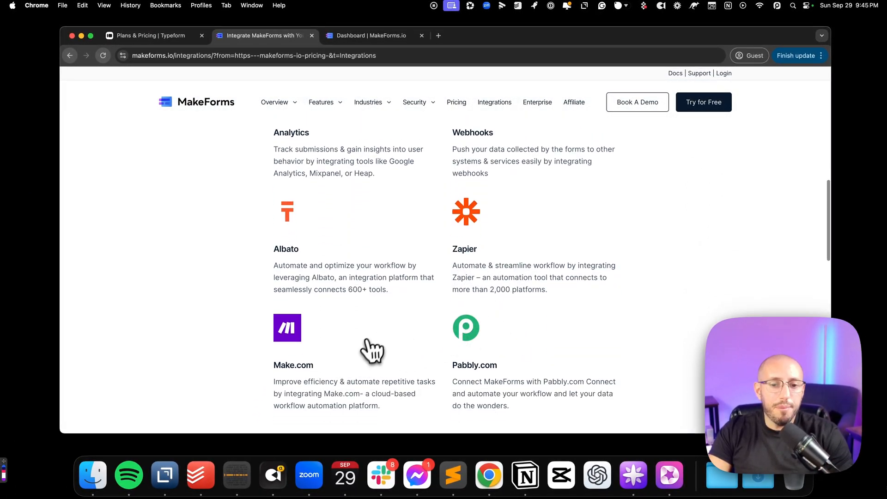
pyautogui.moveTo(380, 321)
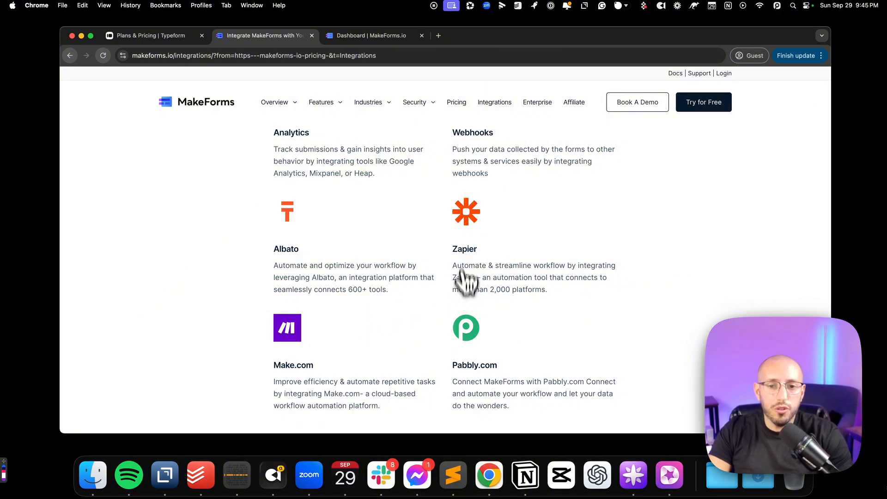
pyautogui.moveTo(469, 237)
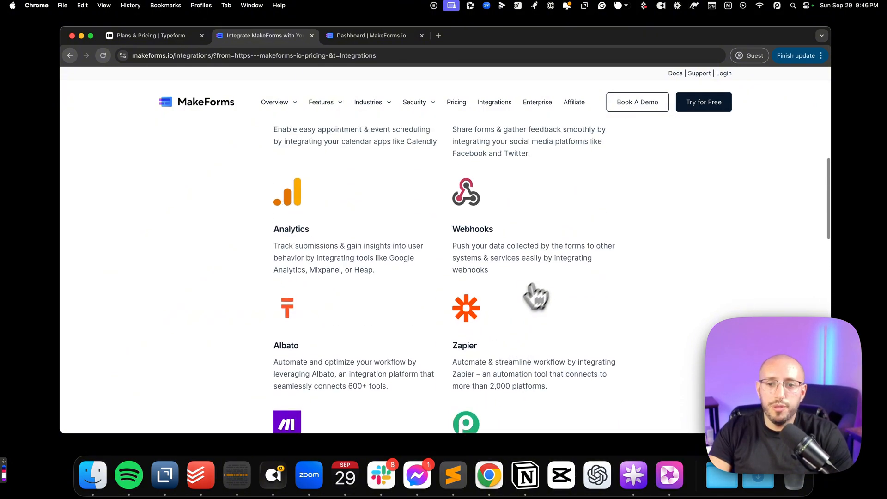
pyautogui.moveTo(506, 275)
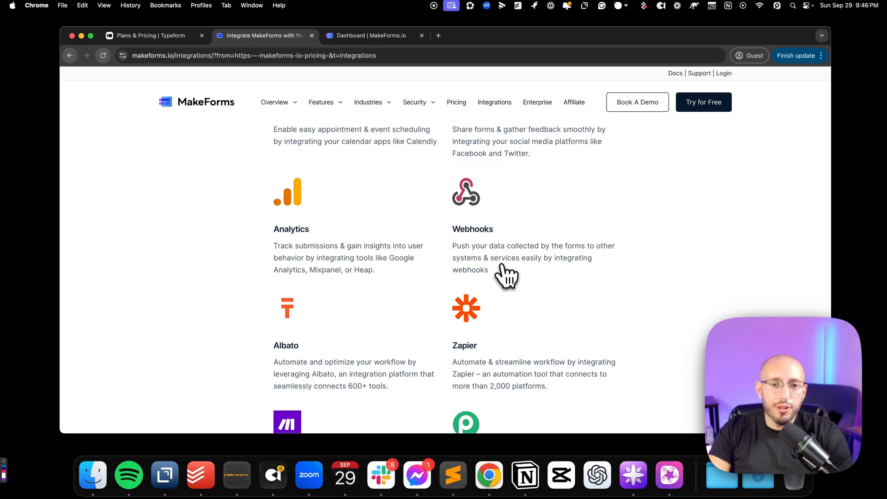
pyautogui.scroll(3)
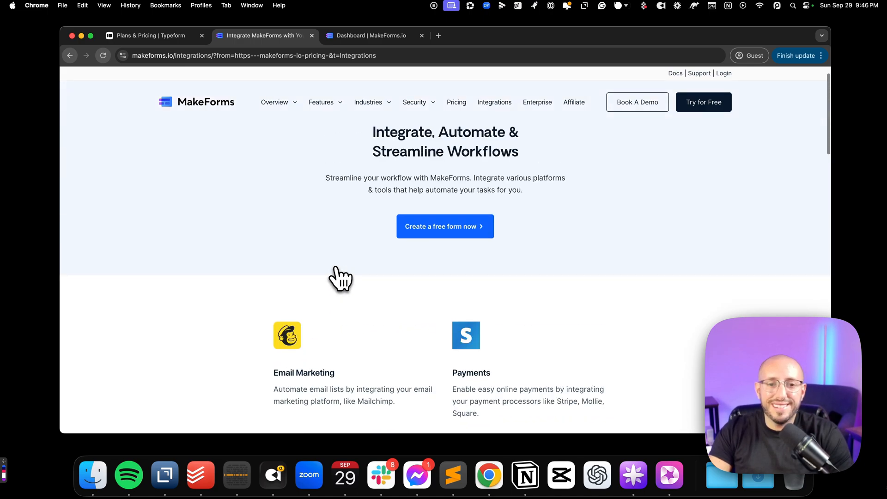
pyautogui.click(276, 103)
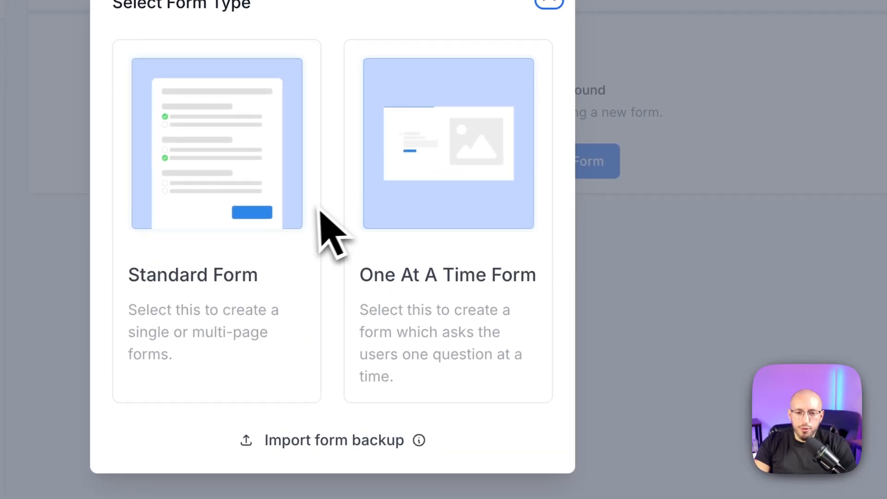
pyautogui.moveTo(466, 149)
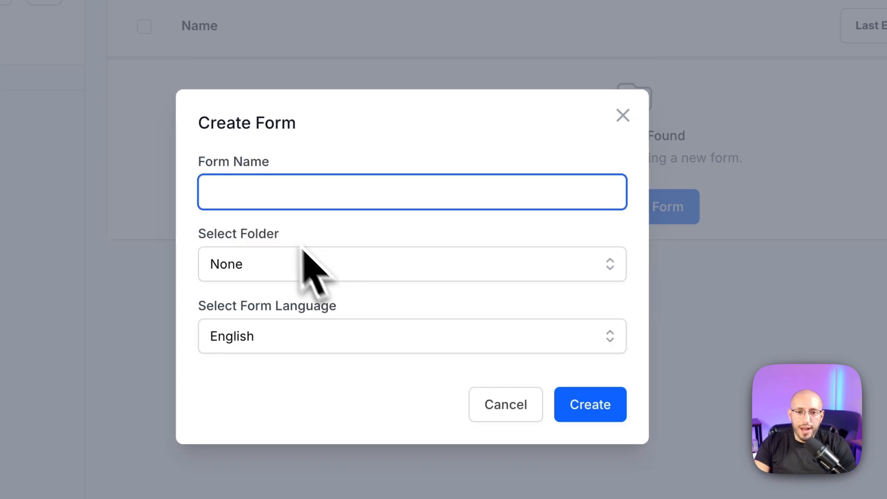
# Step: Name the new one-at-a-time form 'Test' and create it
pyautogui.write('Test')
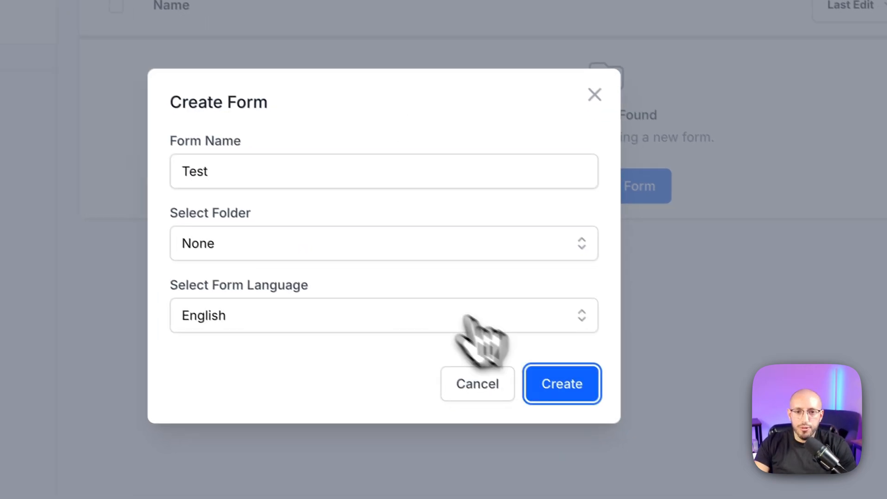
pyautogui.click(561, 383)
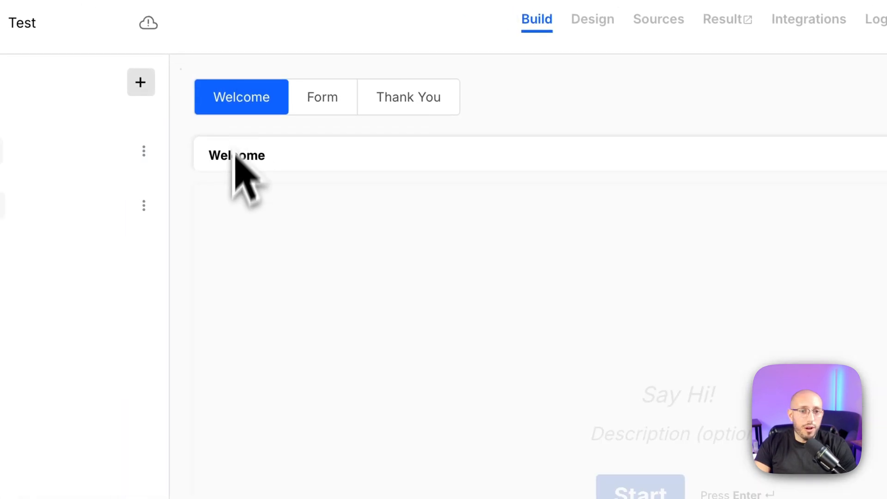
# Step: Add a dropdown question 'What is your favorite color?' with Red and Blue options
pyautogui.click(322, 97)
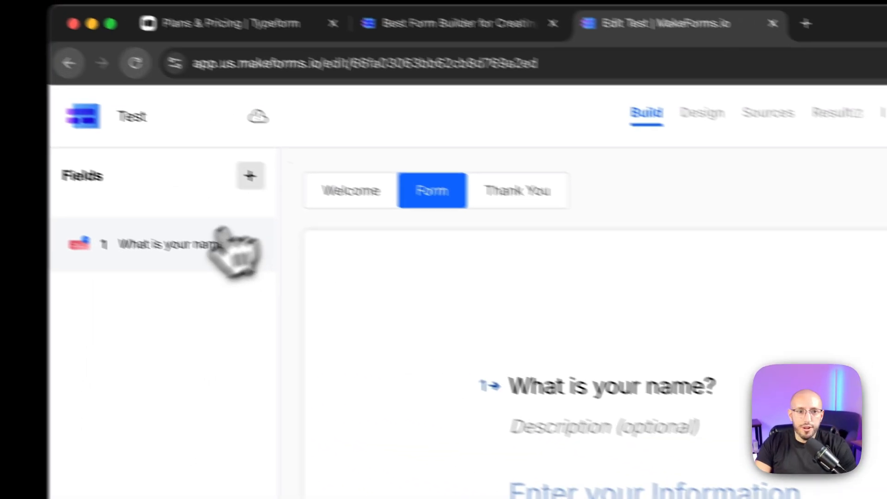
pyautogui.click(250, 175)
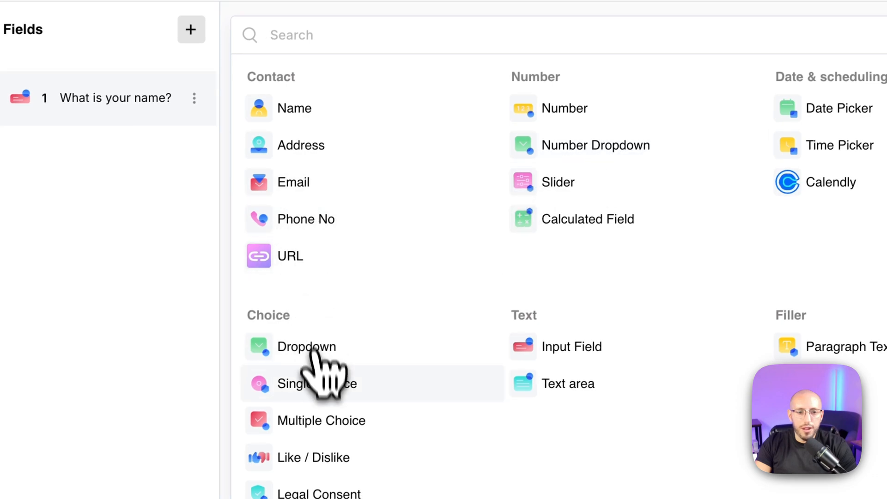
pyautogui.click(307, 347)
pyautogui.write('Blue')
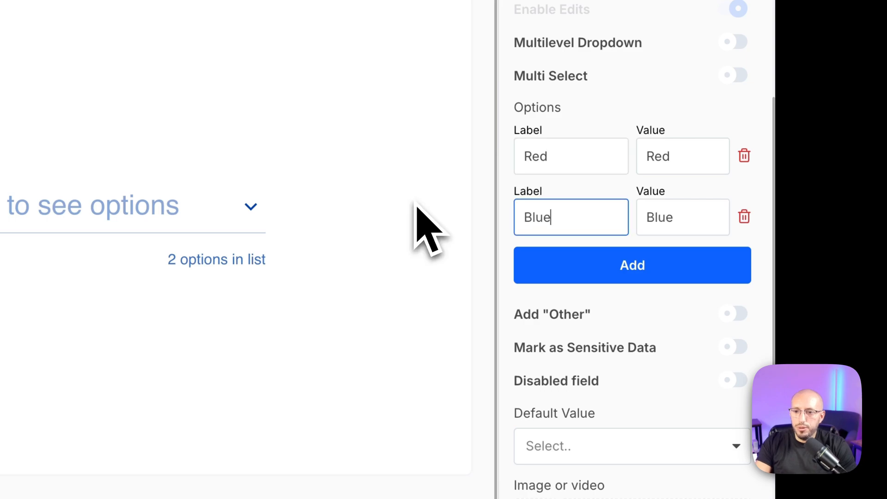
pyautogui.click(631, 265)
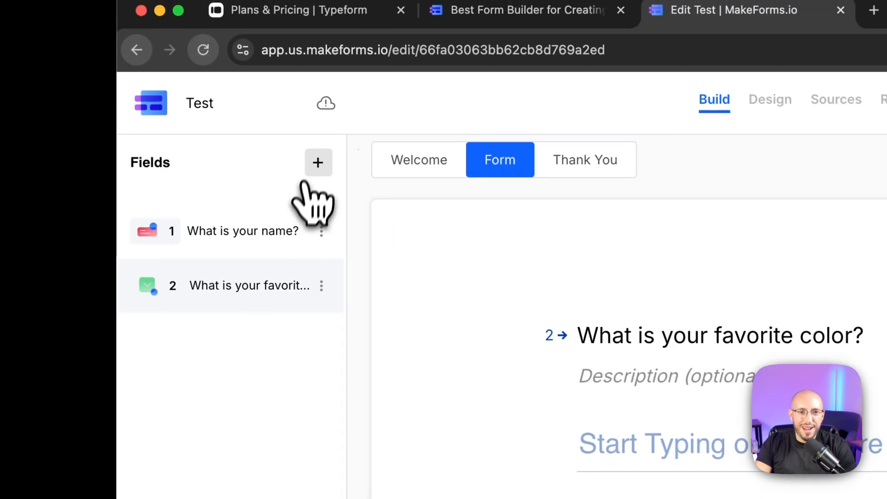
# Step: Add a slider question 'How excited are you to fill out this form?'
pyautogui.click(318, 162)
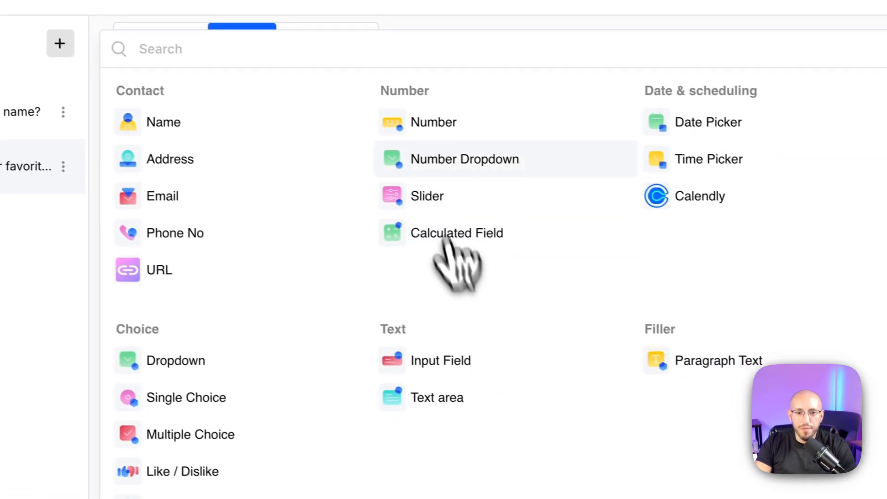
pyautogui.click(427, 196)
pyautogui.write('How excited are you to fill out this fo')
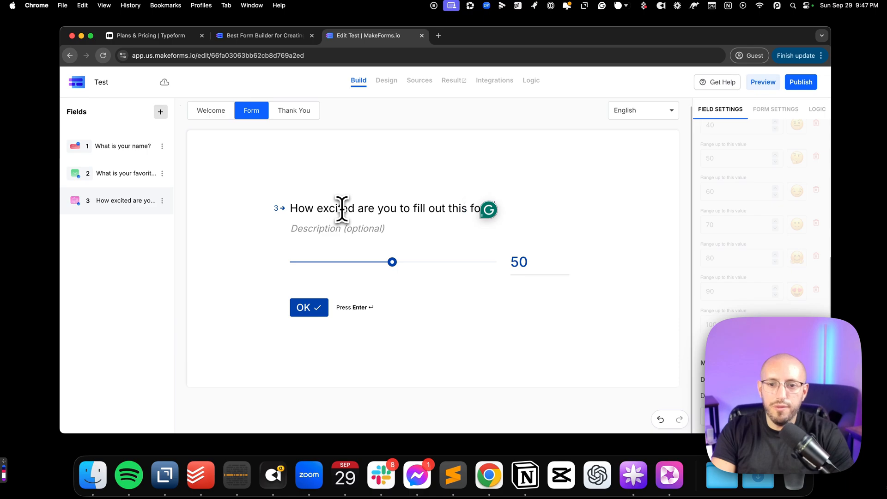
pyautogui.click(161, 112)
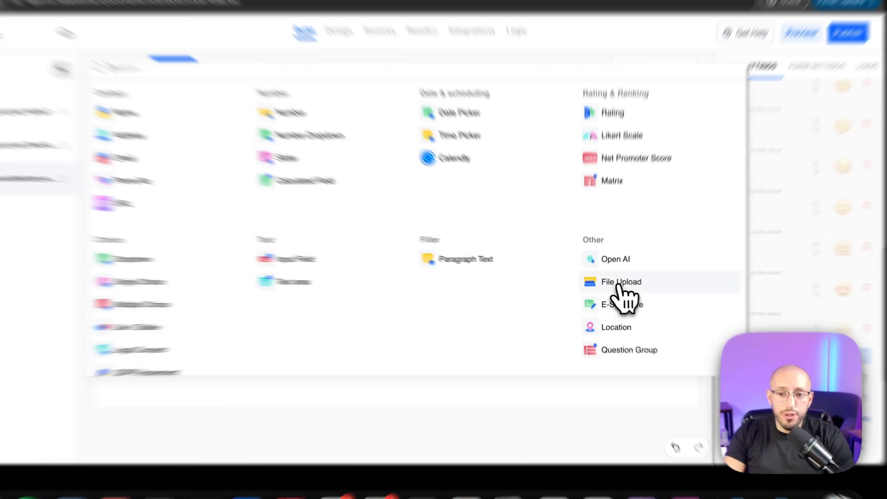
# Step: Add a file upload question titled 'Upload your headshot'
pyautogui.click(621, 282)
pyautogui.write('Upload your headsh')
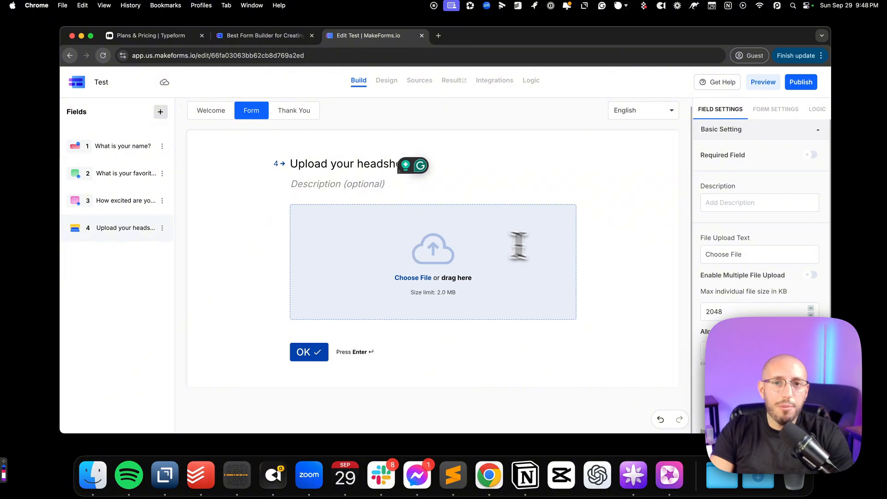
pyautogui.moveTo(475, 160)
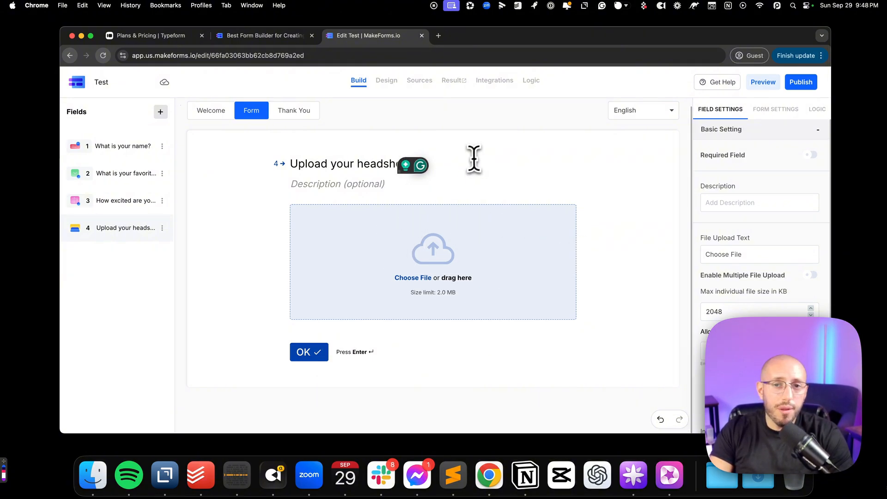
pyautogui.moveTo(404, 204)
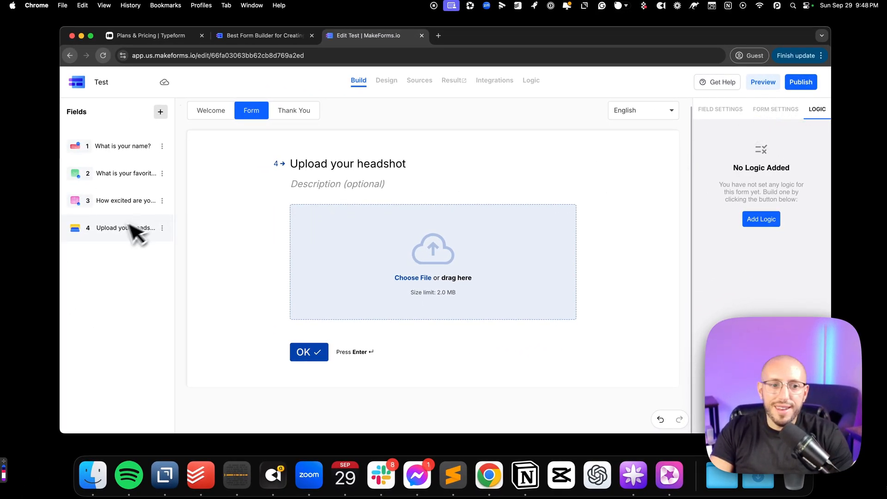
pyautogui.moveTo(369, 179)
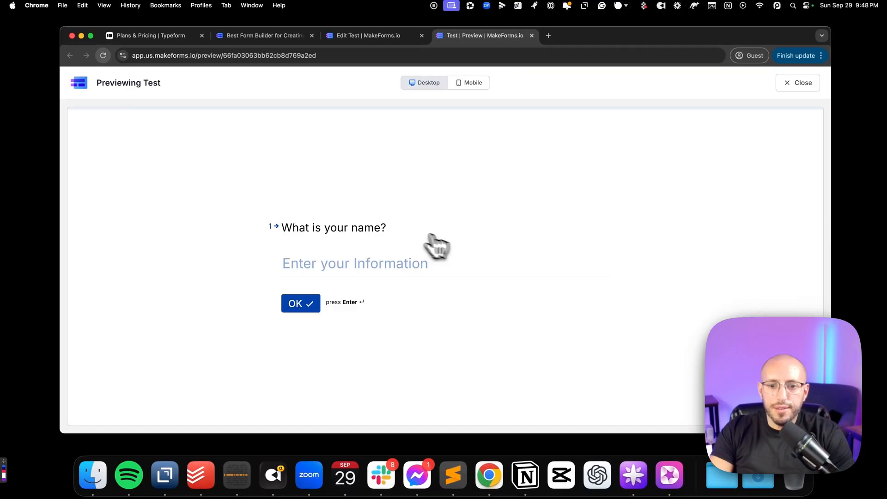
# Step: Preview the Test form answering name 'test', color Blue and the slider, then return to the editor
pyautogui.write('test')
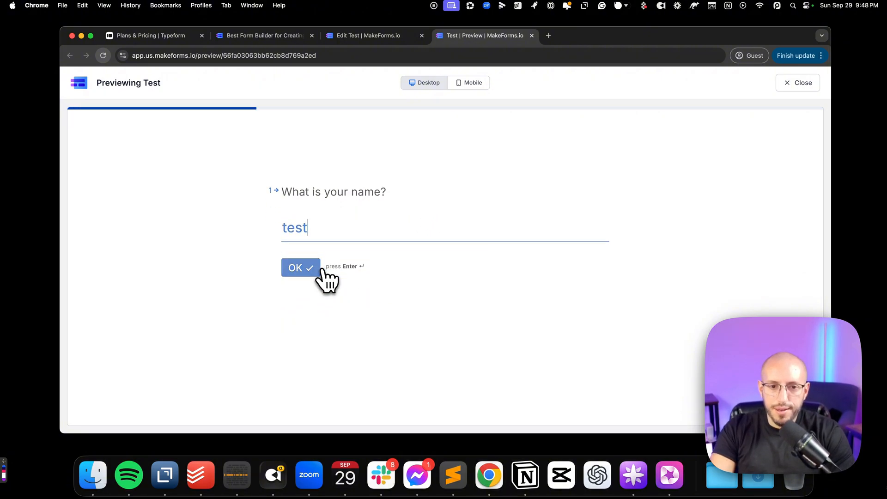
pyautogui.click(300, 267)
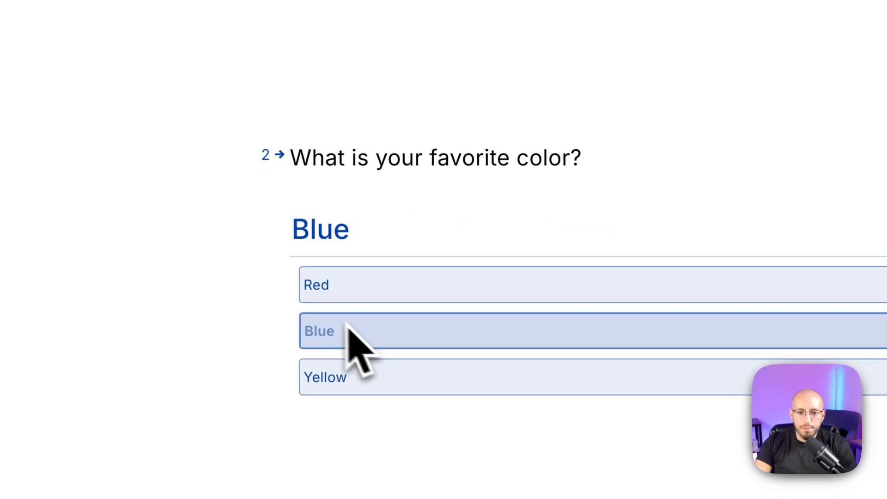
pyautogui.click(319, 331)
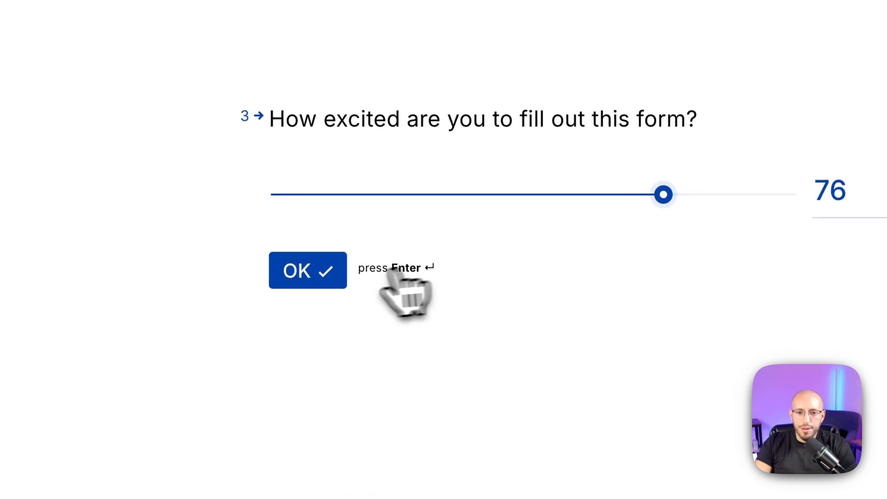
pyautogui.click(307, 271)
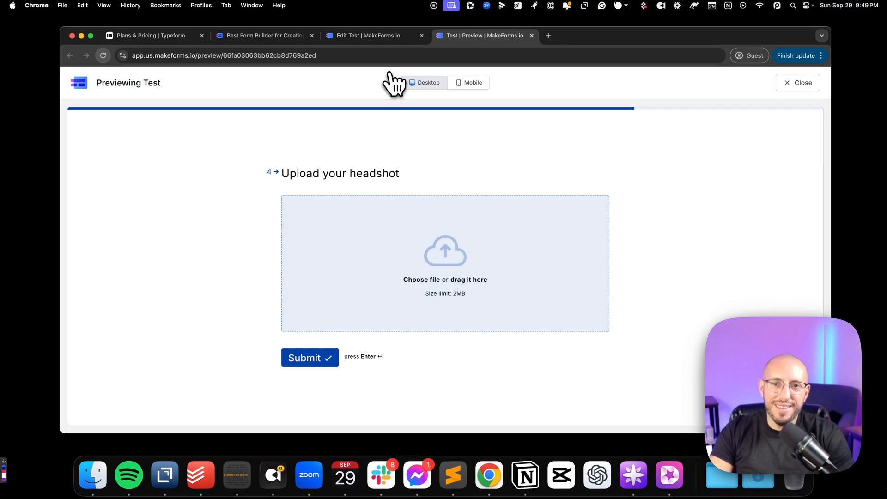
pyautogui.click(368, 35)
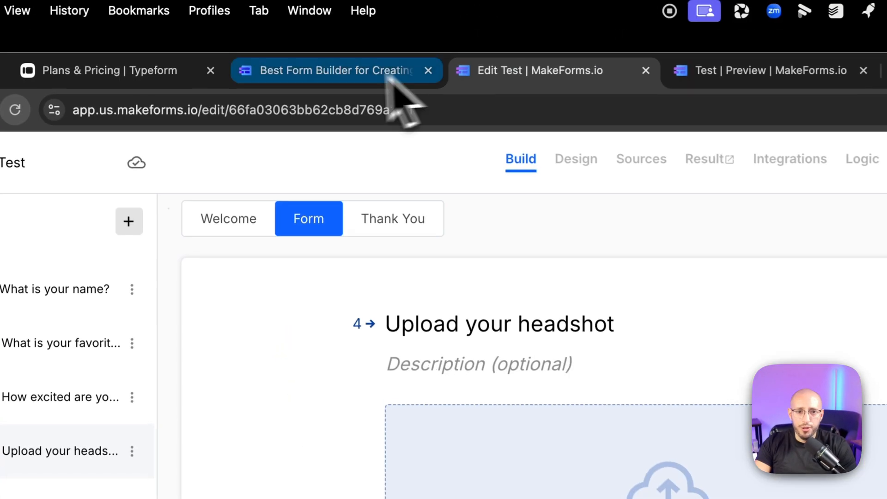
# Step: Switch to the MakeForms marketing homepage in the browser
pyautogui.click(328, 70)
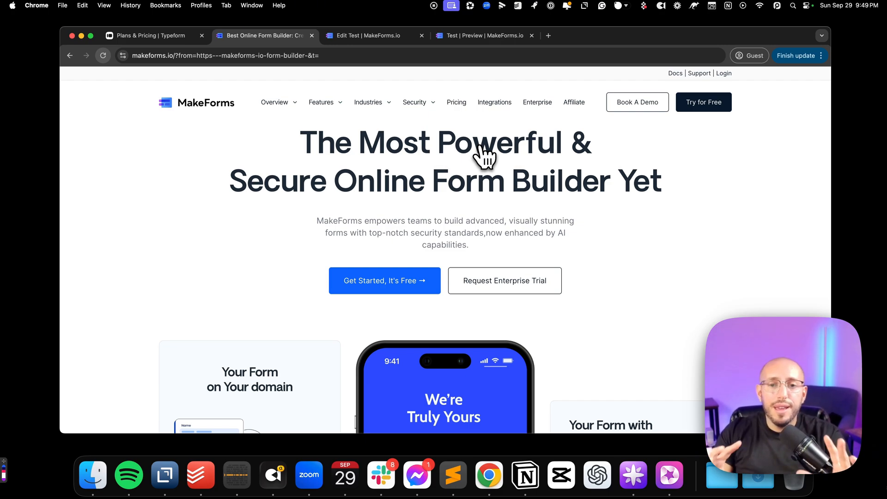
# Step: Review the pricing plans and the per-tier feature comparison table
pyautogui.click(456, 103)
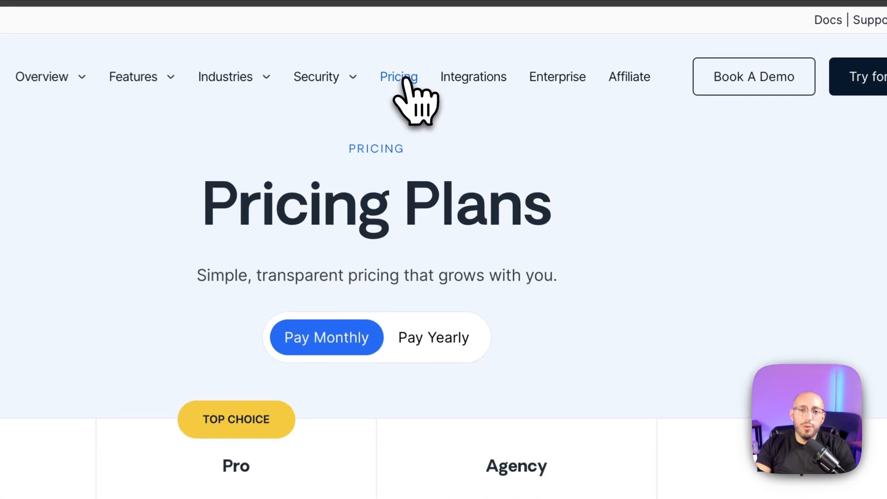
pyautogui.scroll(-3)
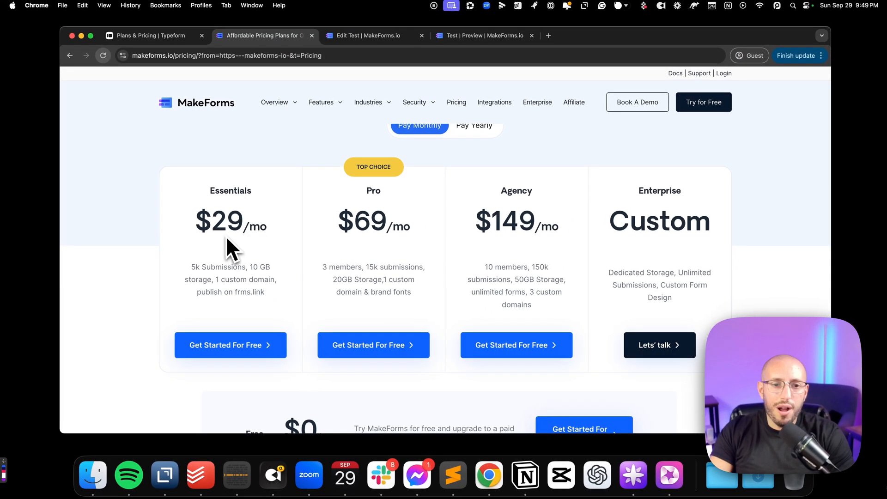
pyautogui.scroll(-3)
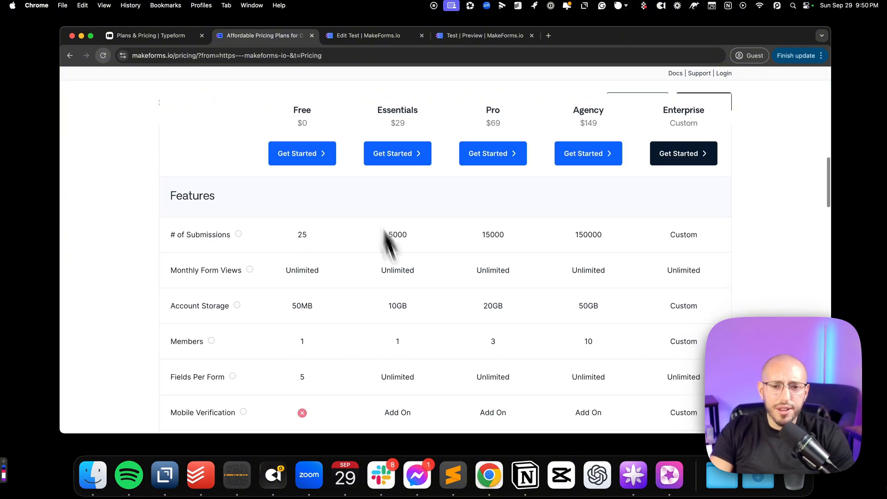
pyautogui.scroll(-3)
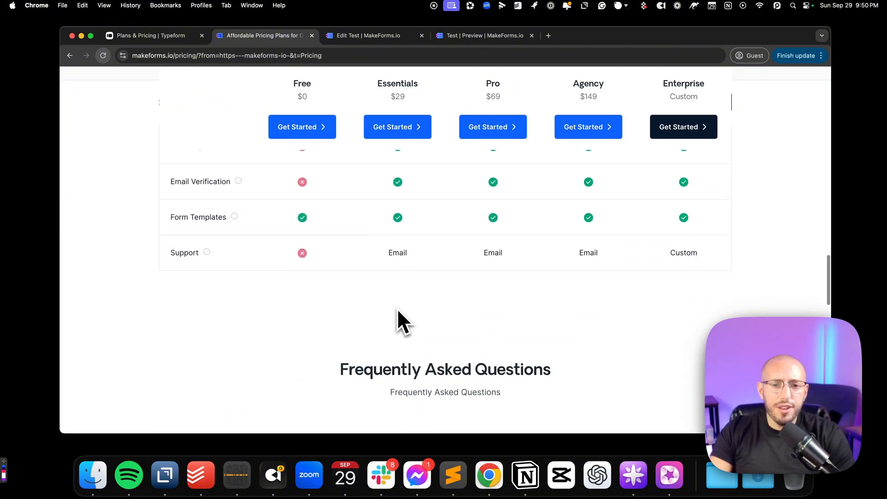
pyautogui.scroll(3)
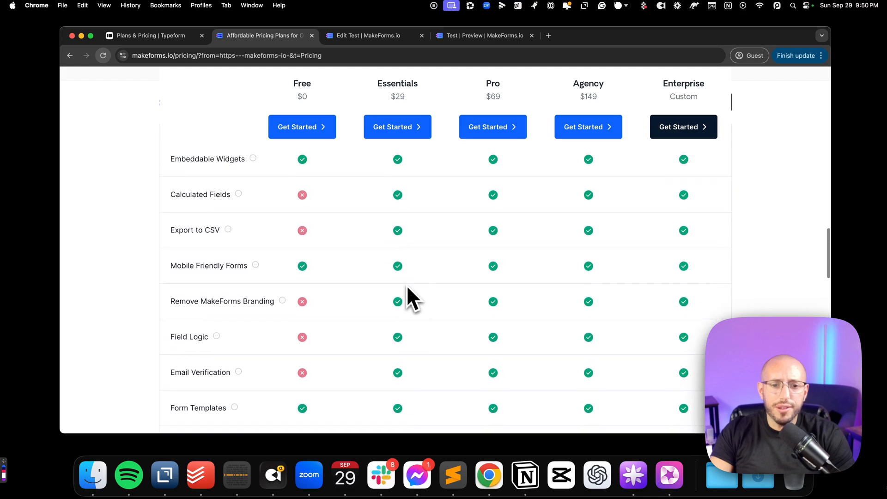
pyautogui.scroll(-3)
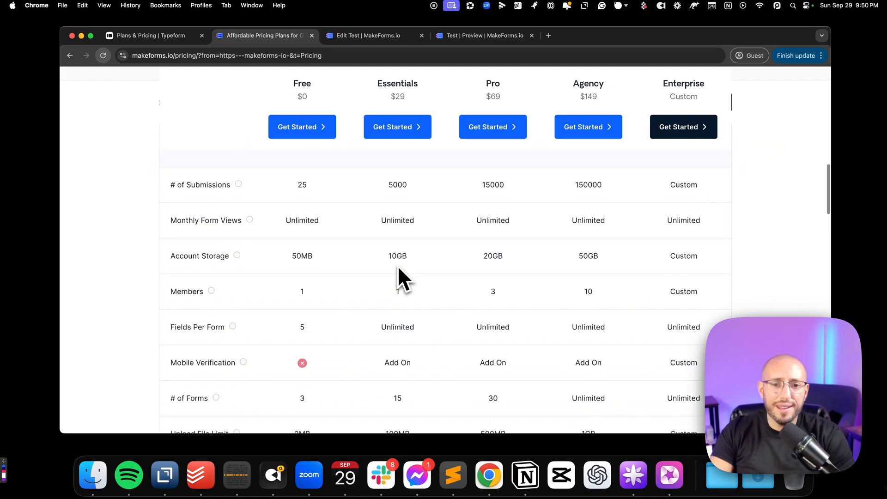